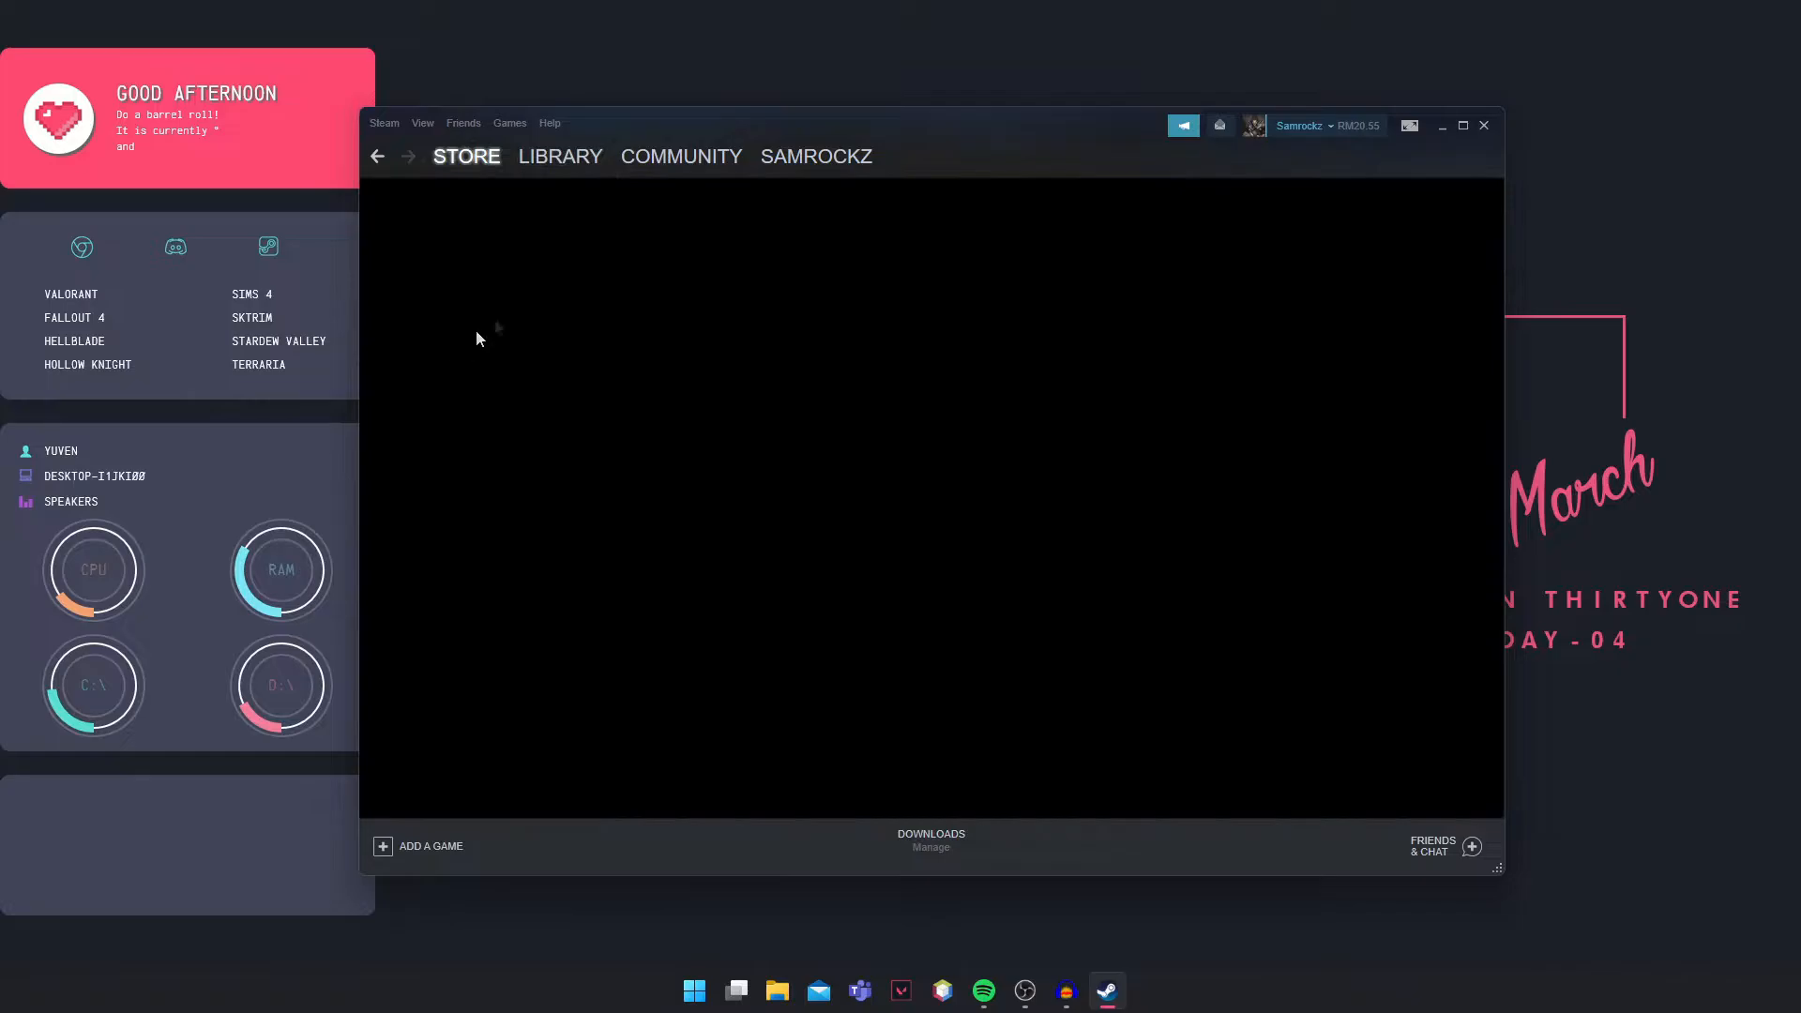
Switch between Library and Store, ending on the game library view.
left_click(560, 156)
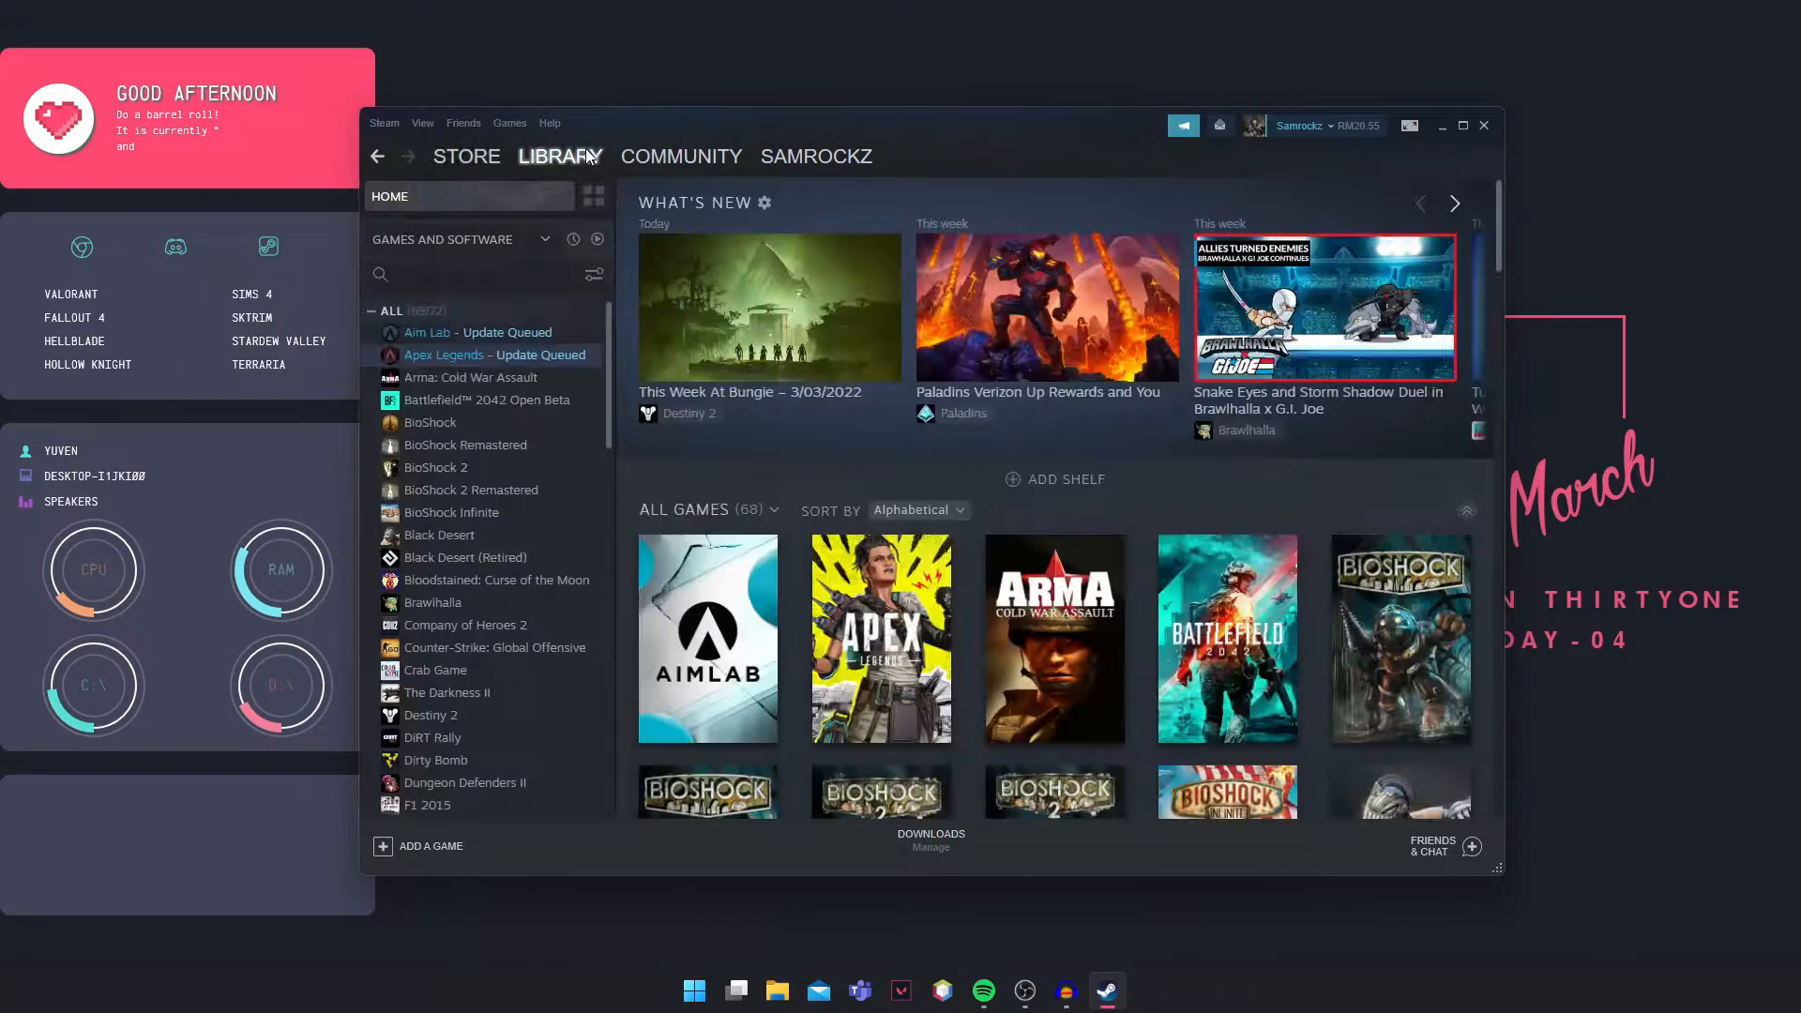
left_click(466, 156)
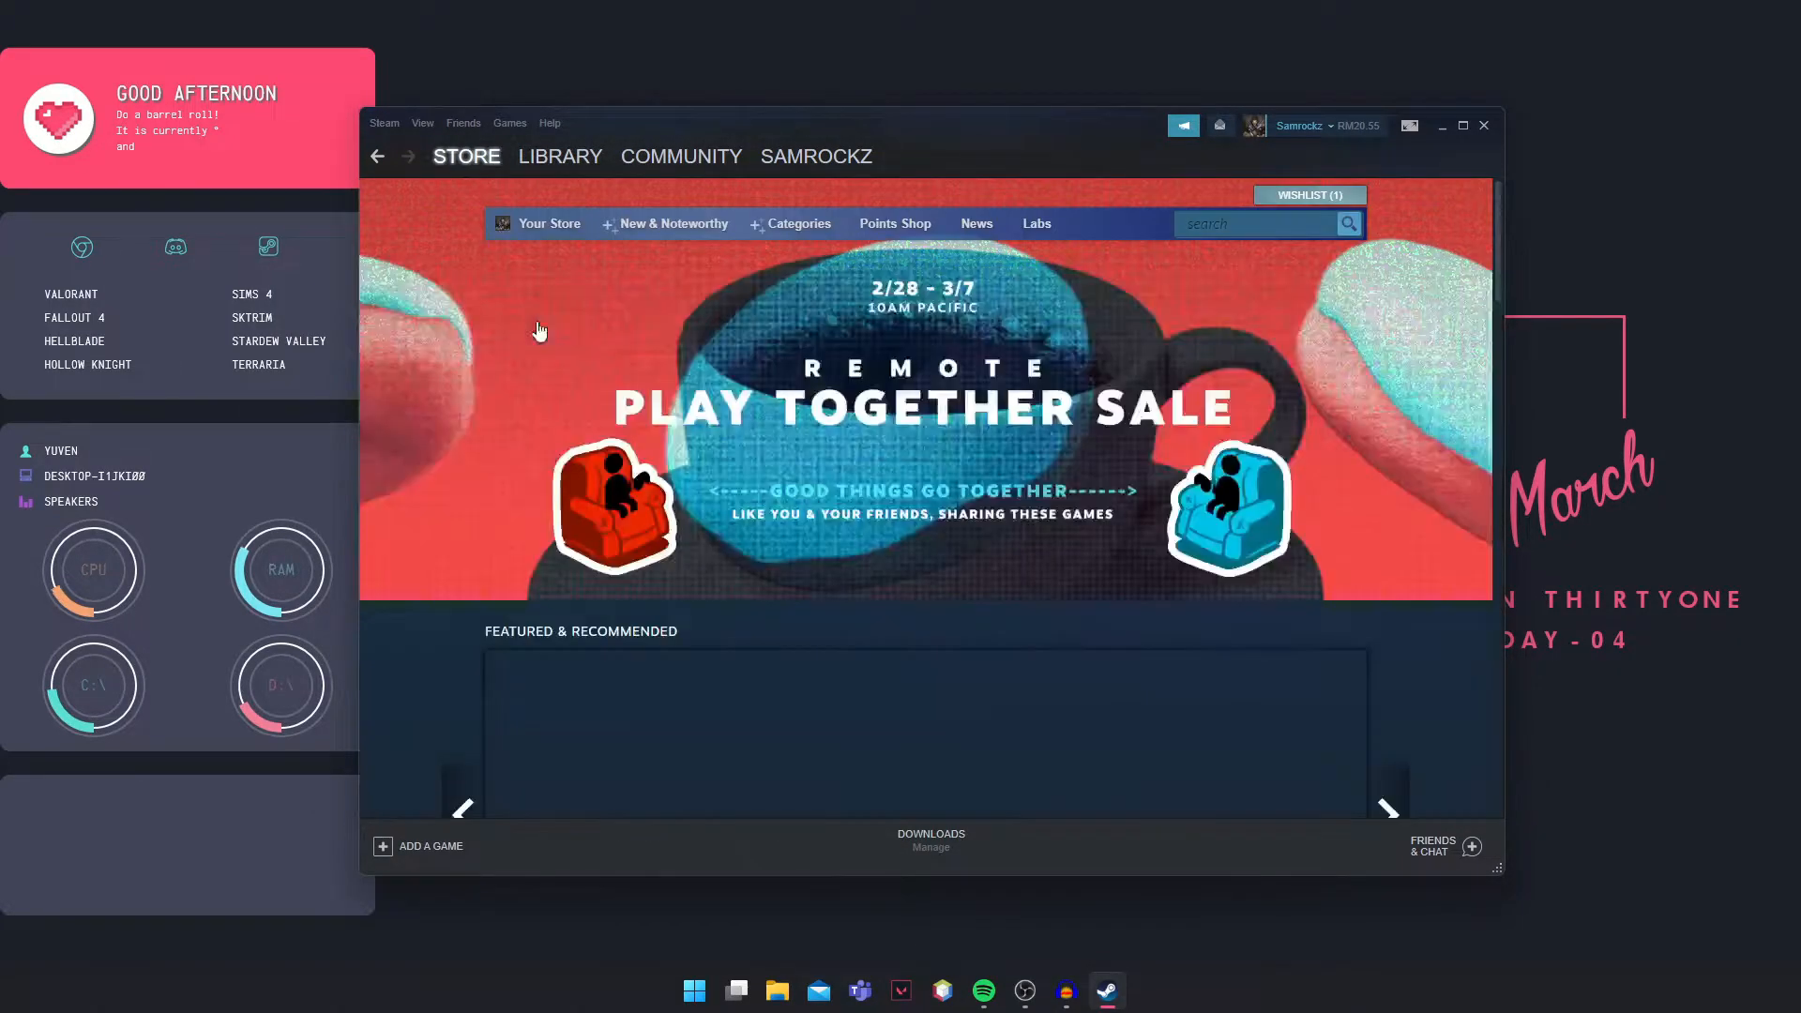
left_click(561, 155)
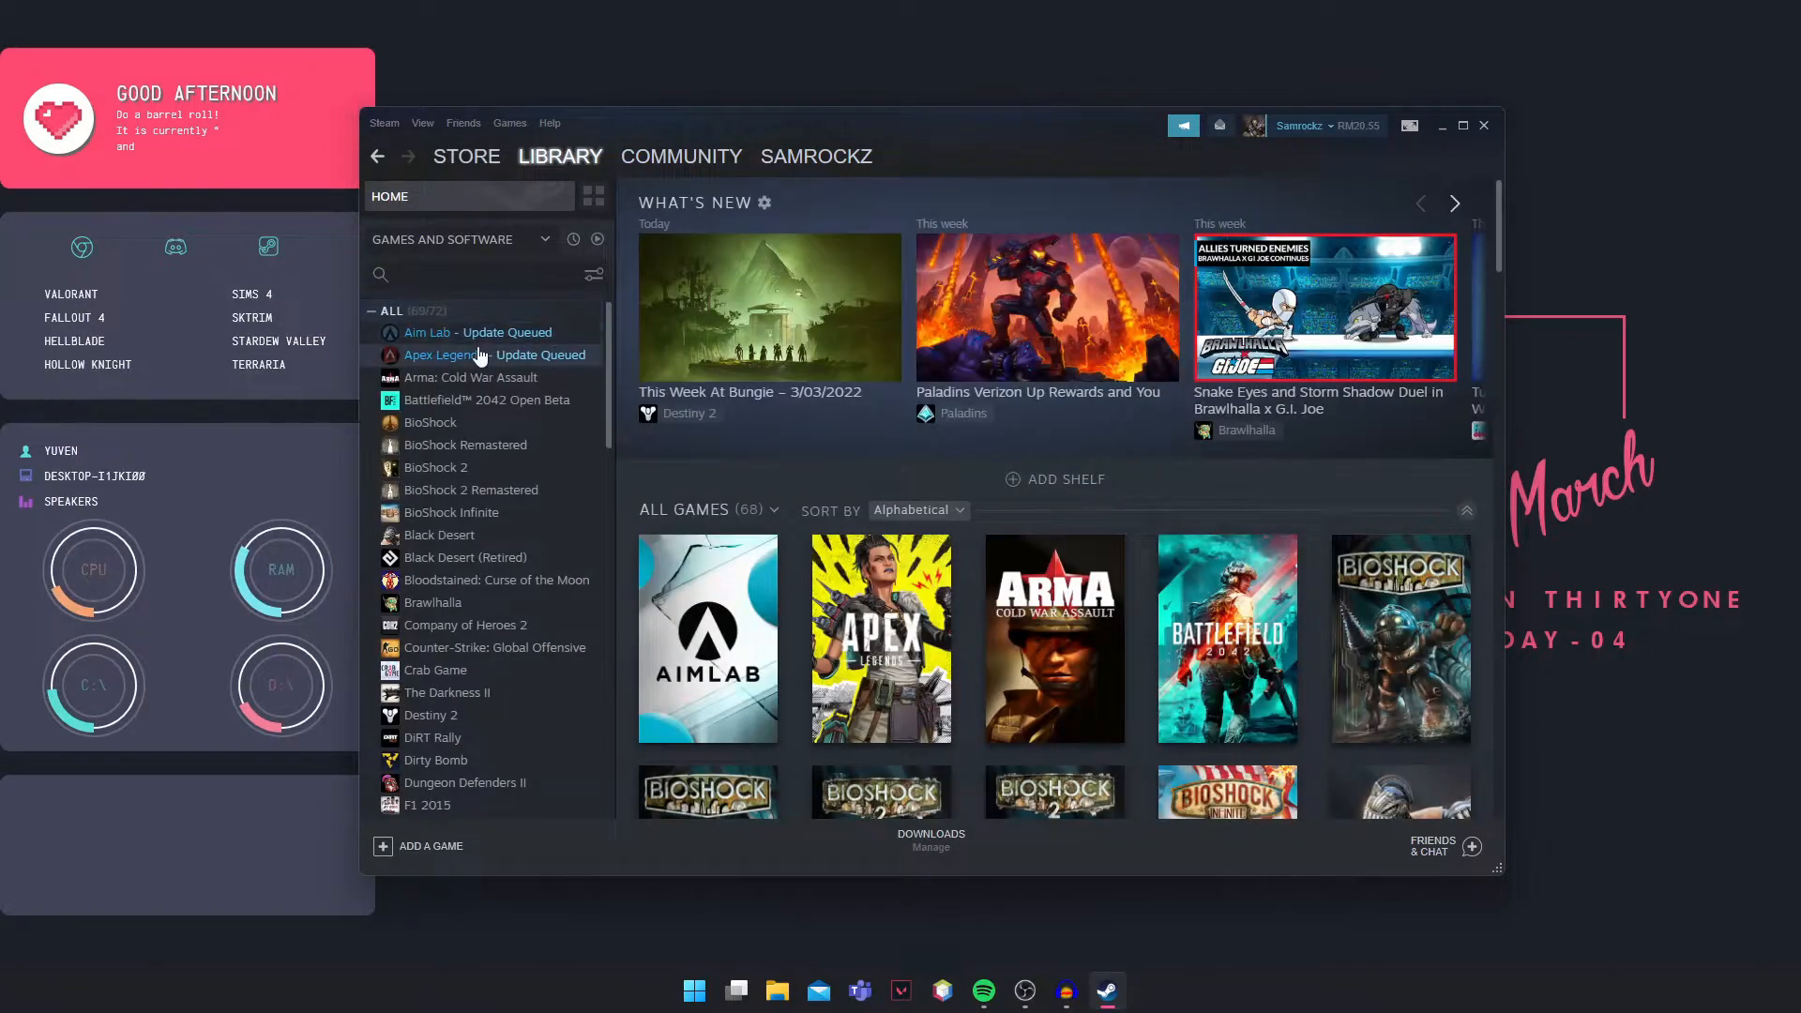
Bring up the context actions for Apex Legends in the library list.
right_click(443, 355)
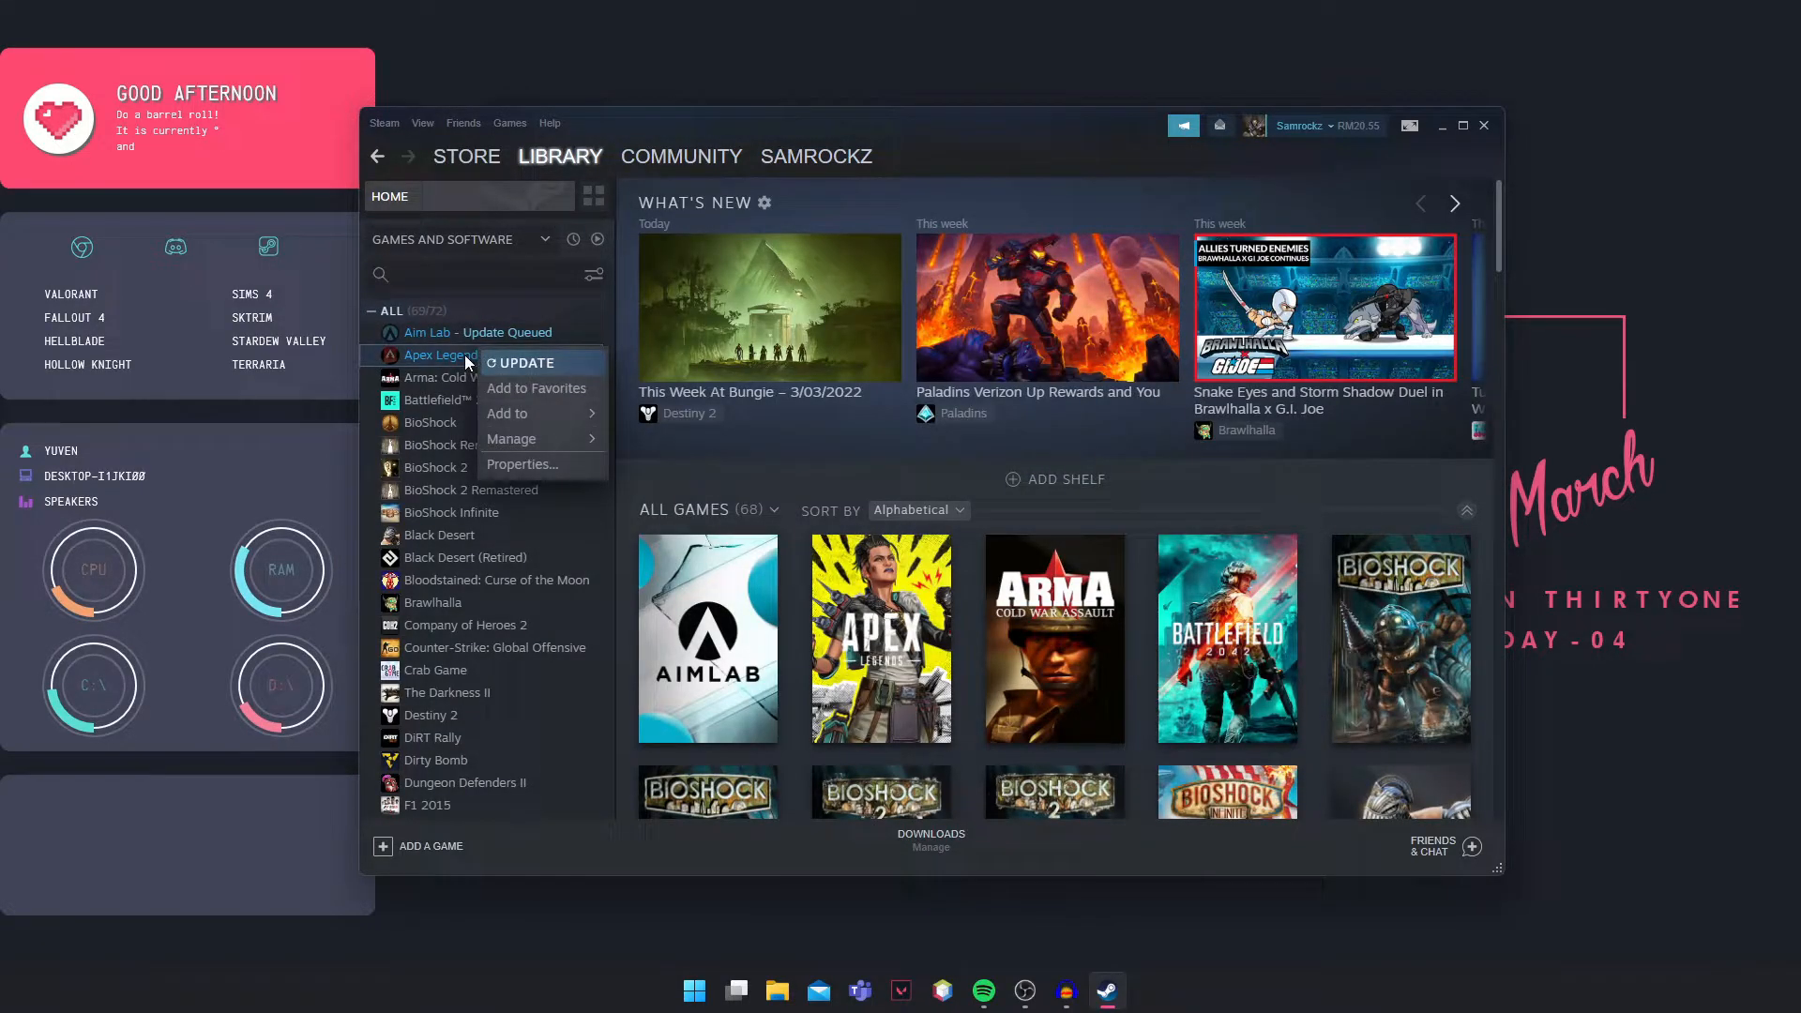
mouse_move(524, 464)
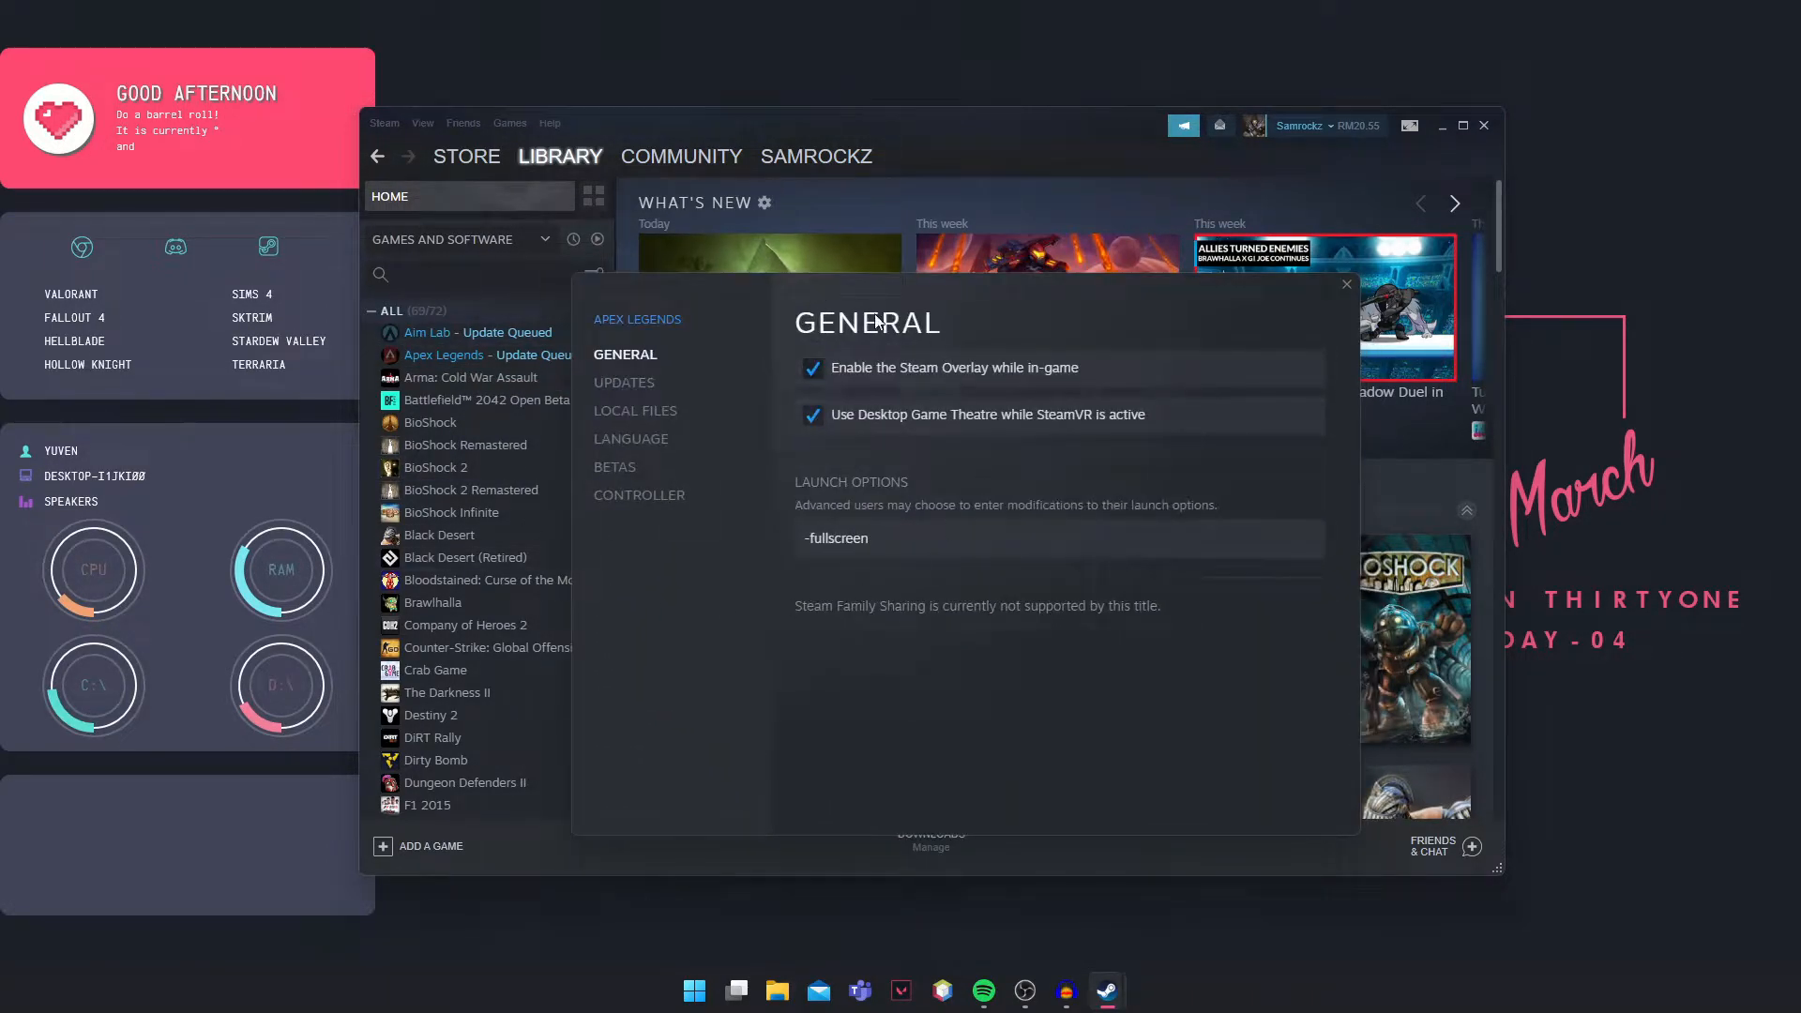
mouse_move(630, 367)
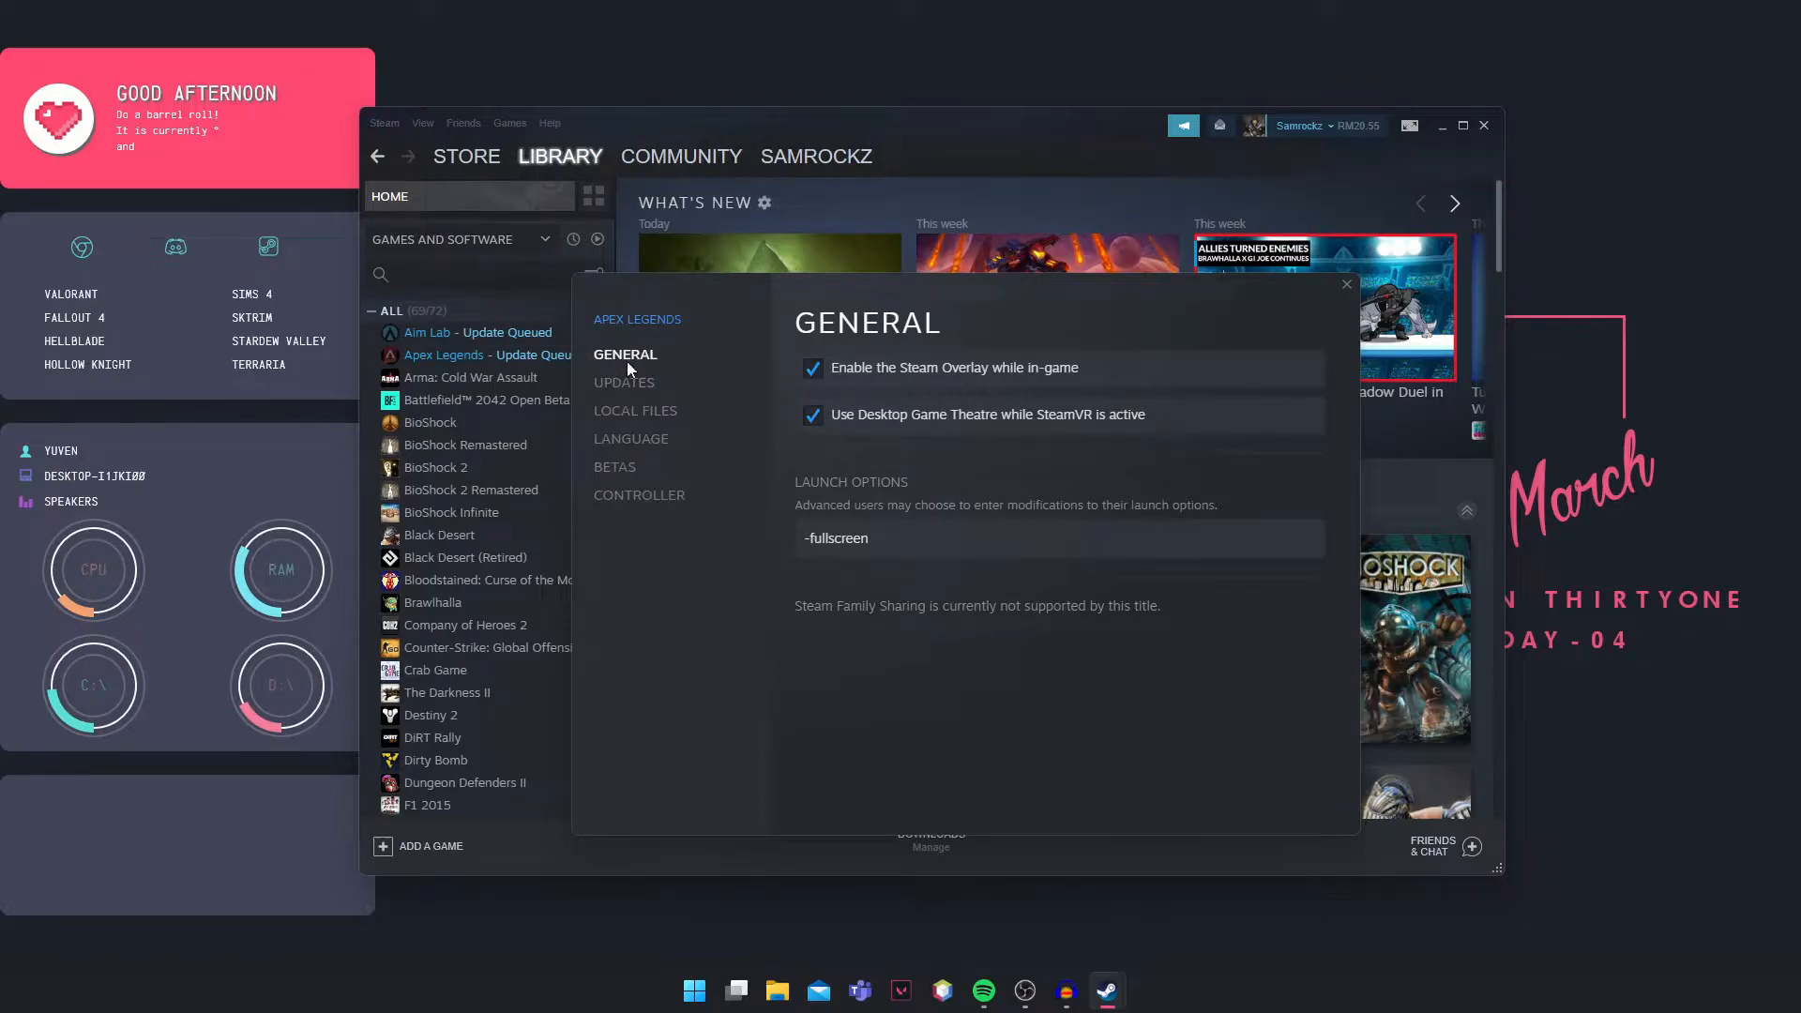
Replace the -fullscreen launch option with +fps_max 60.
triple_click(837, 538)
type("+")
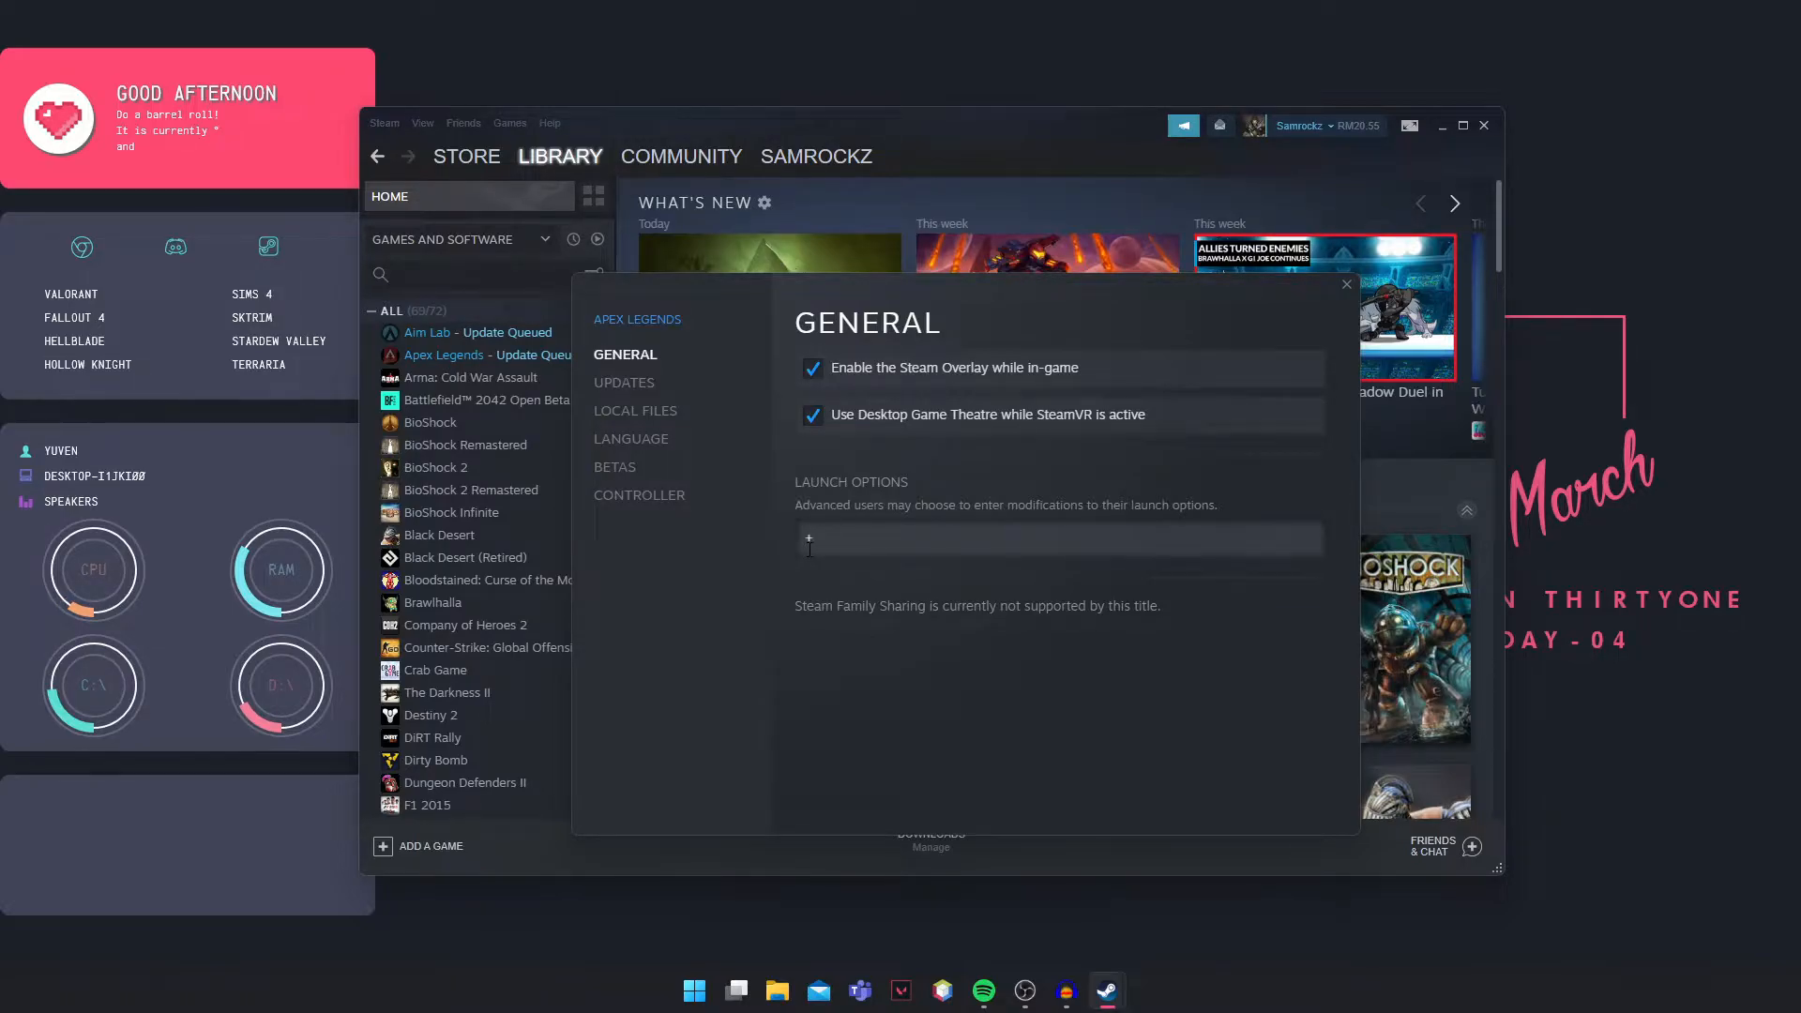
type("fps")
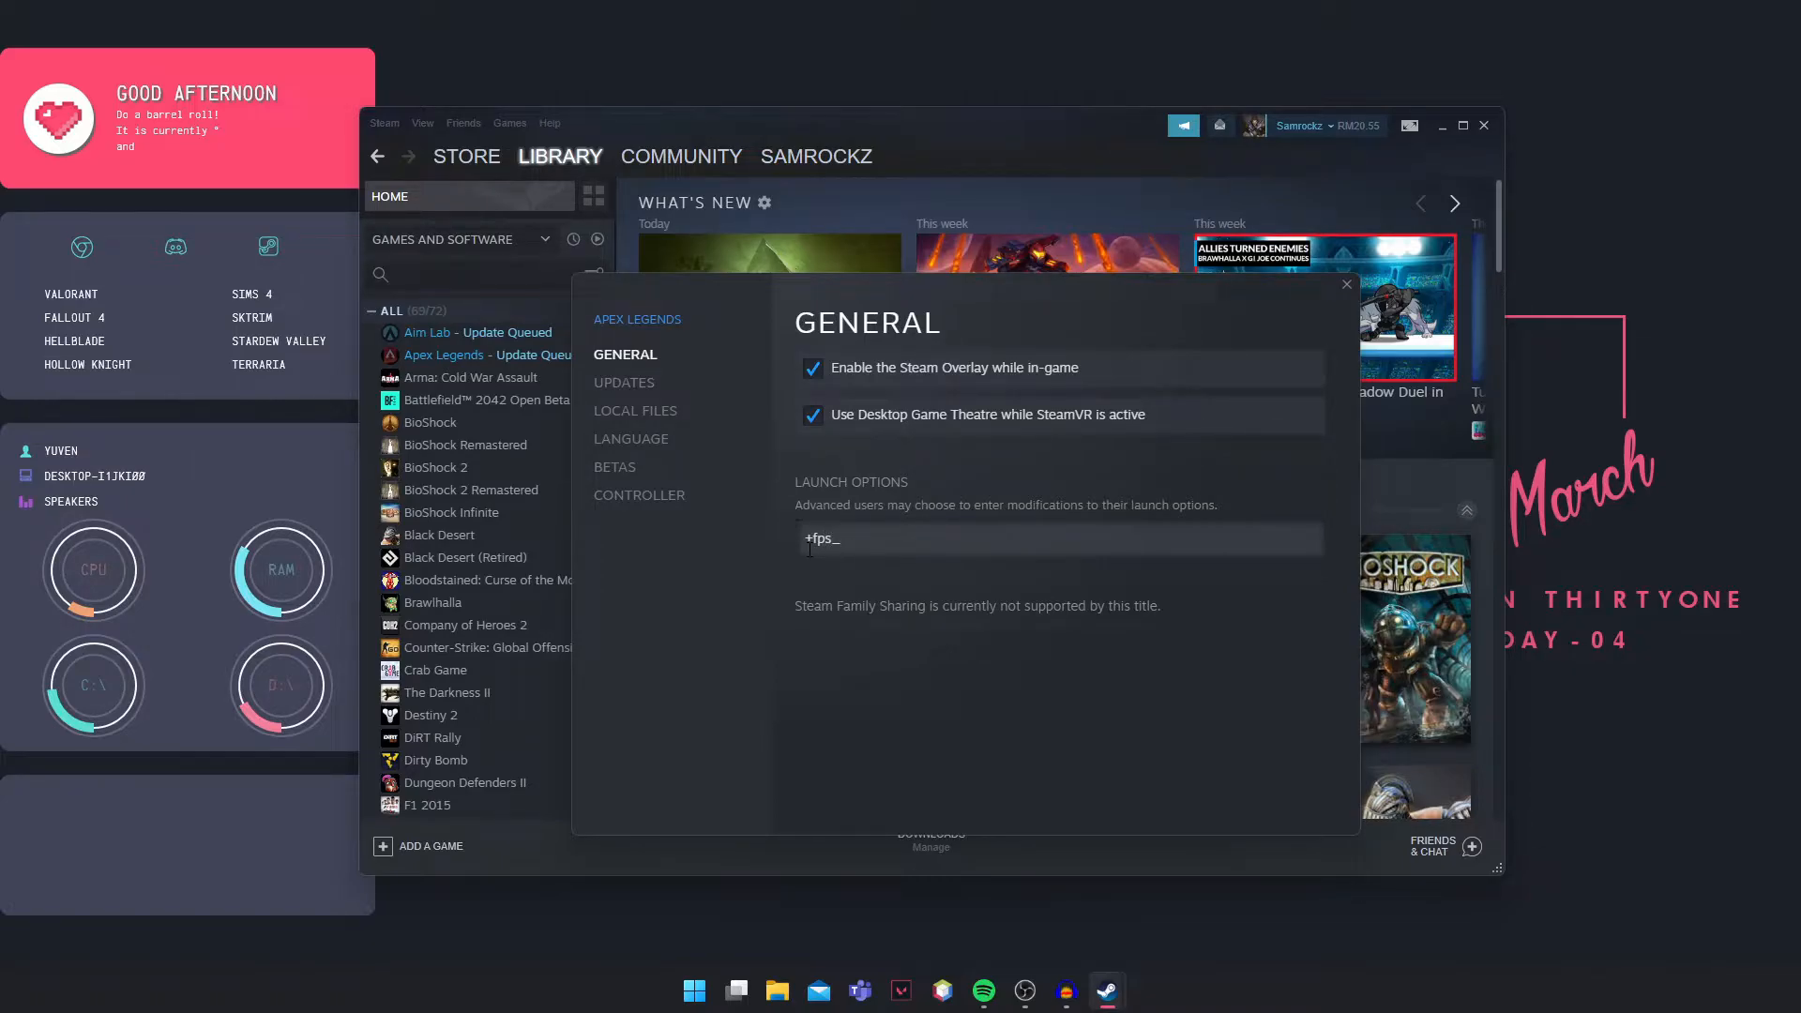
type("_max")
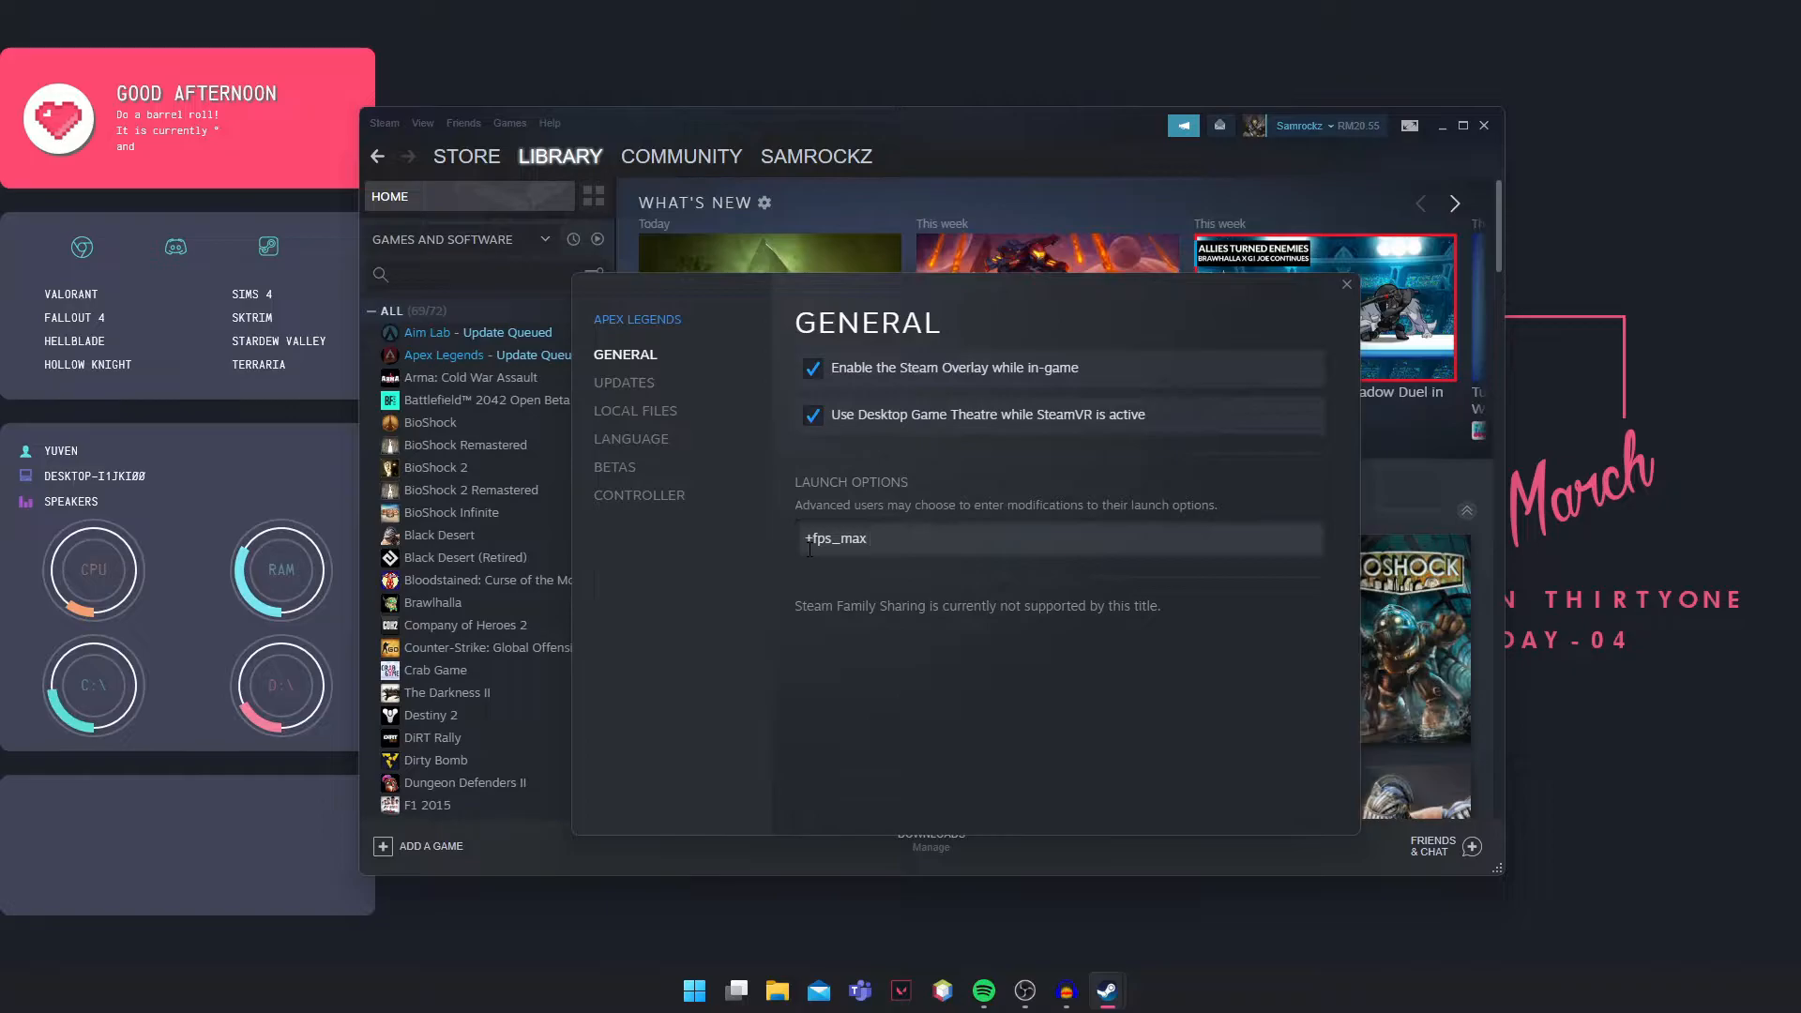
type("60")
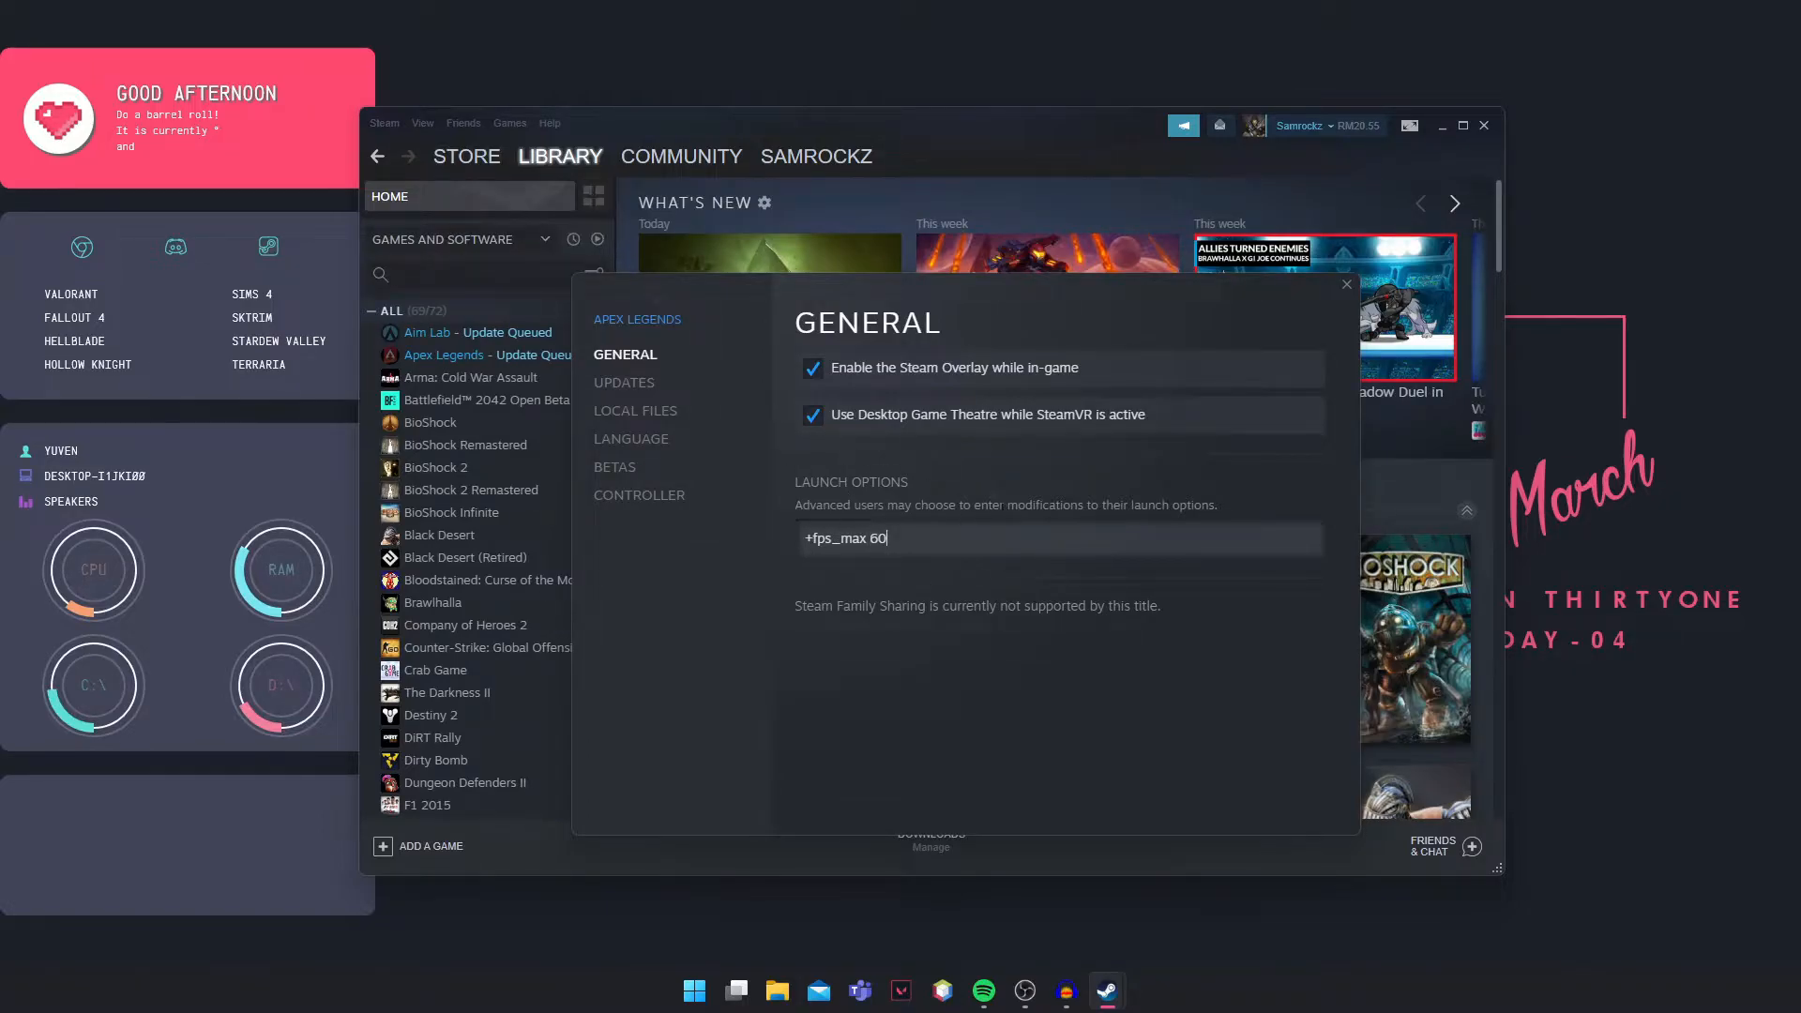
mouse_move(996, 768)
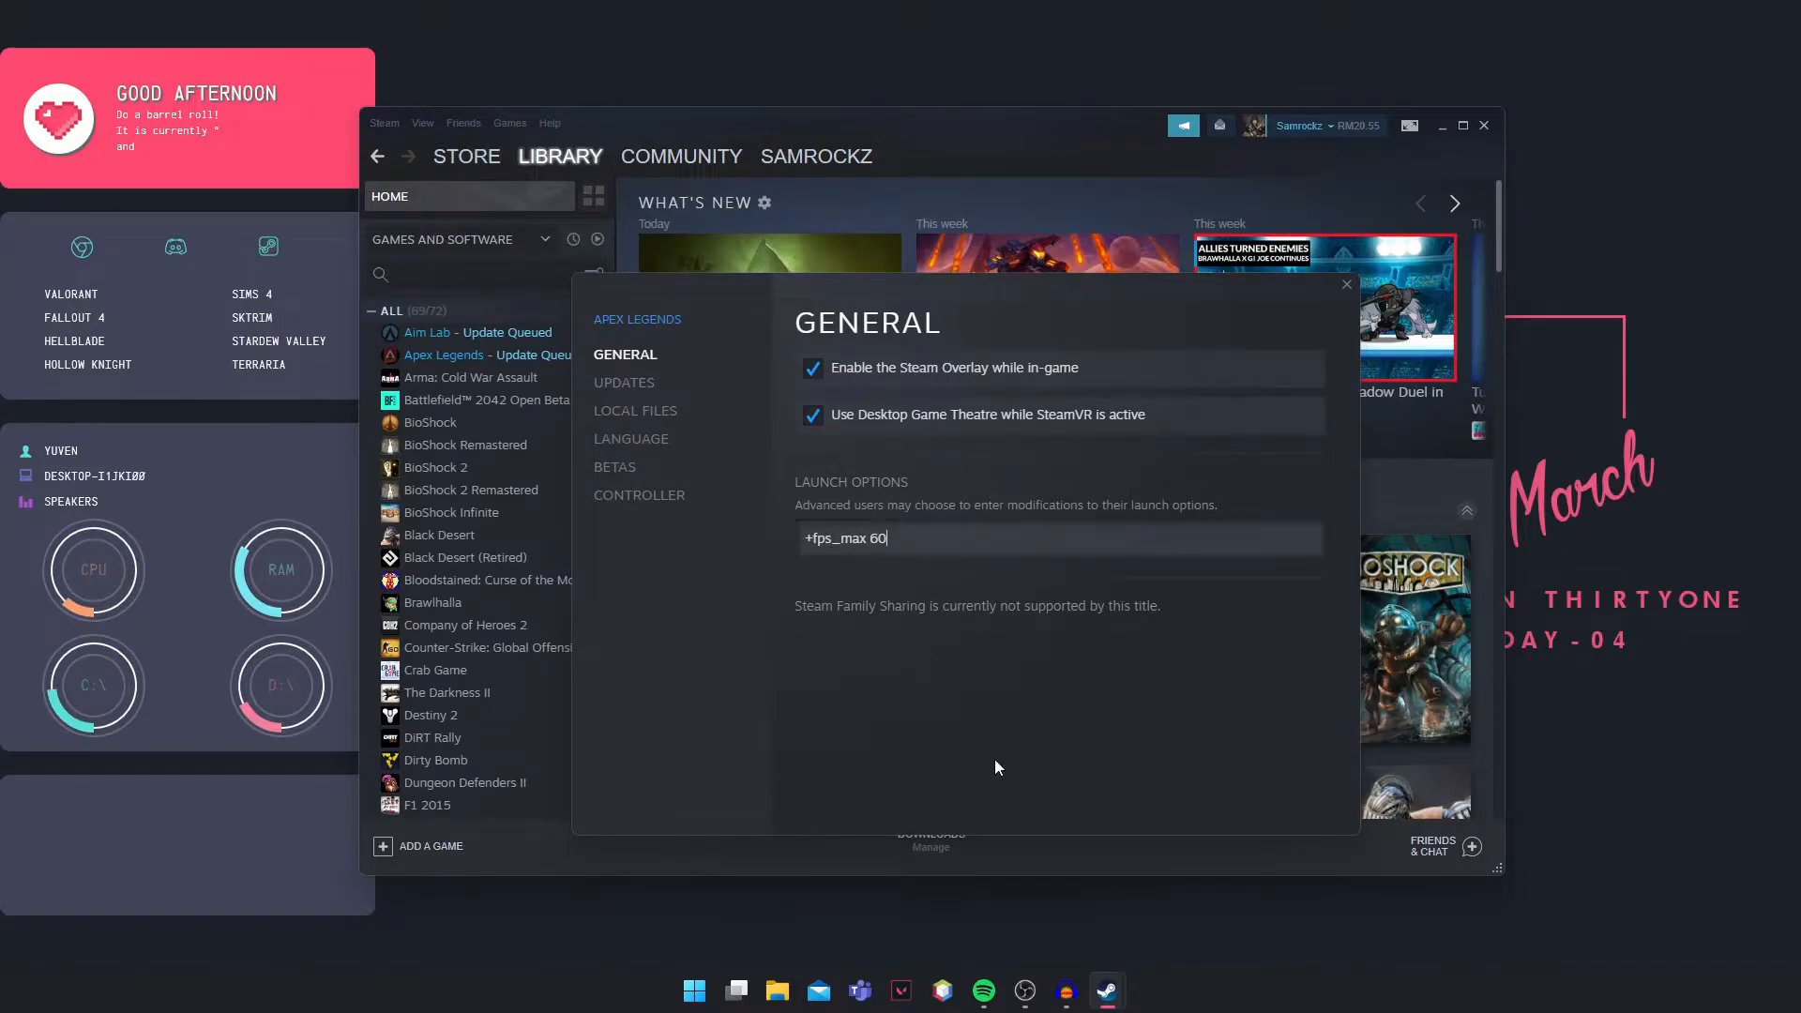
Close the properties keeping +fps_max 60 and bring up Apex Legends' actions again.
left_click(1346, 283)
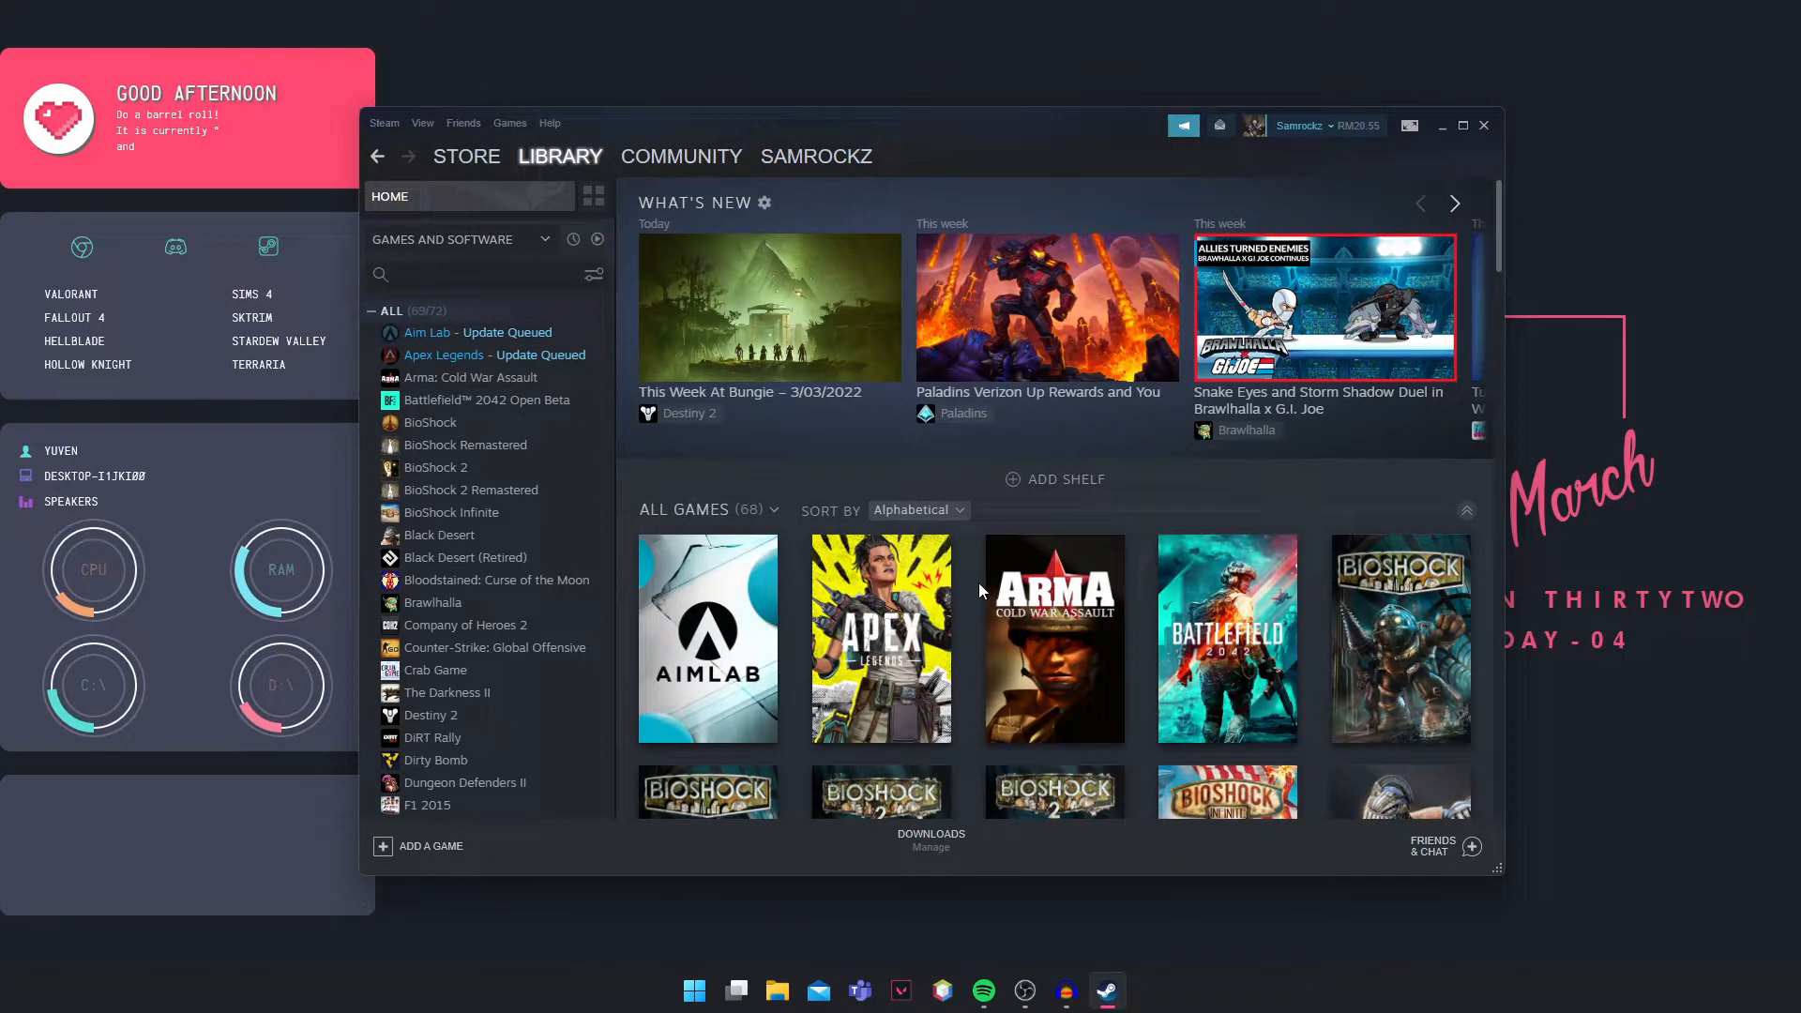
right_click(483, 355)
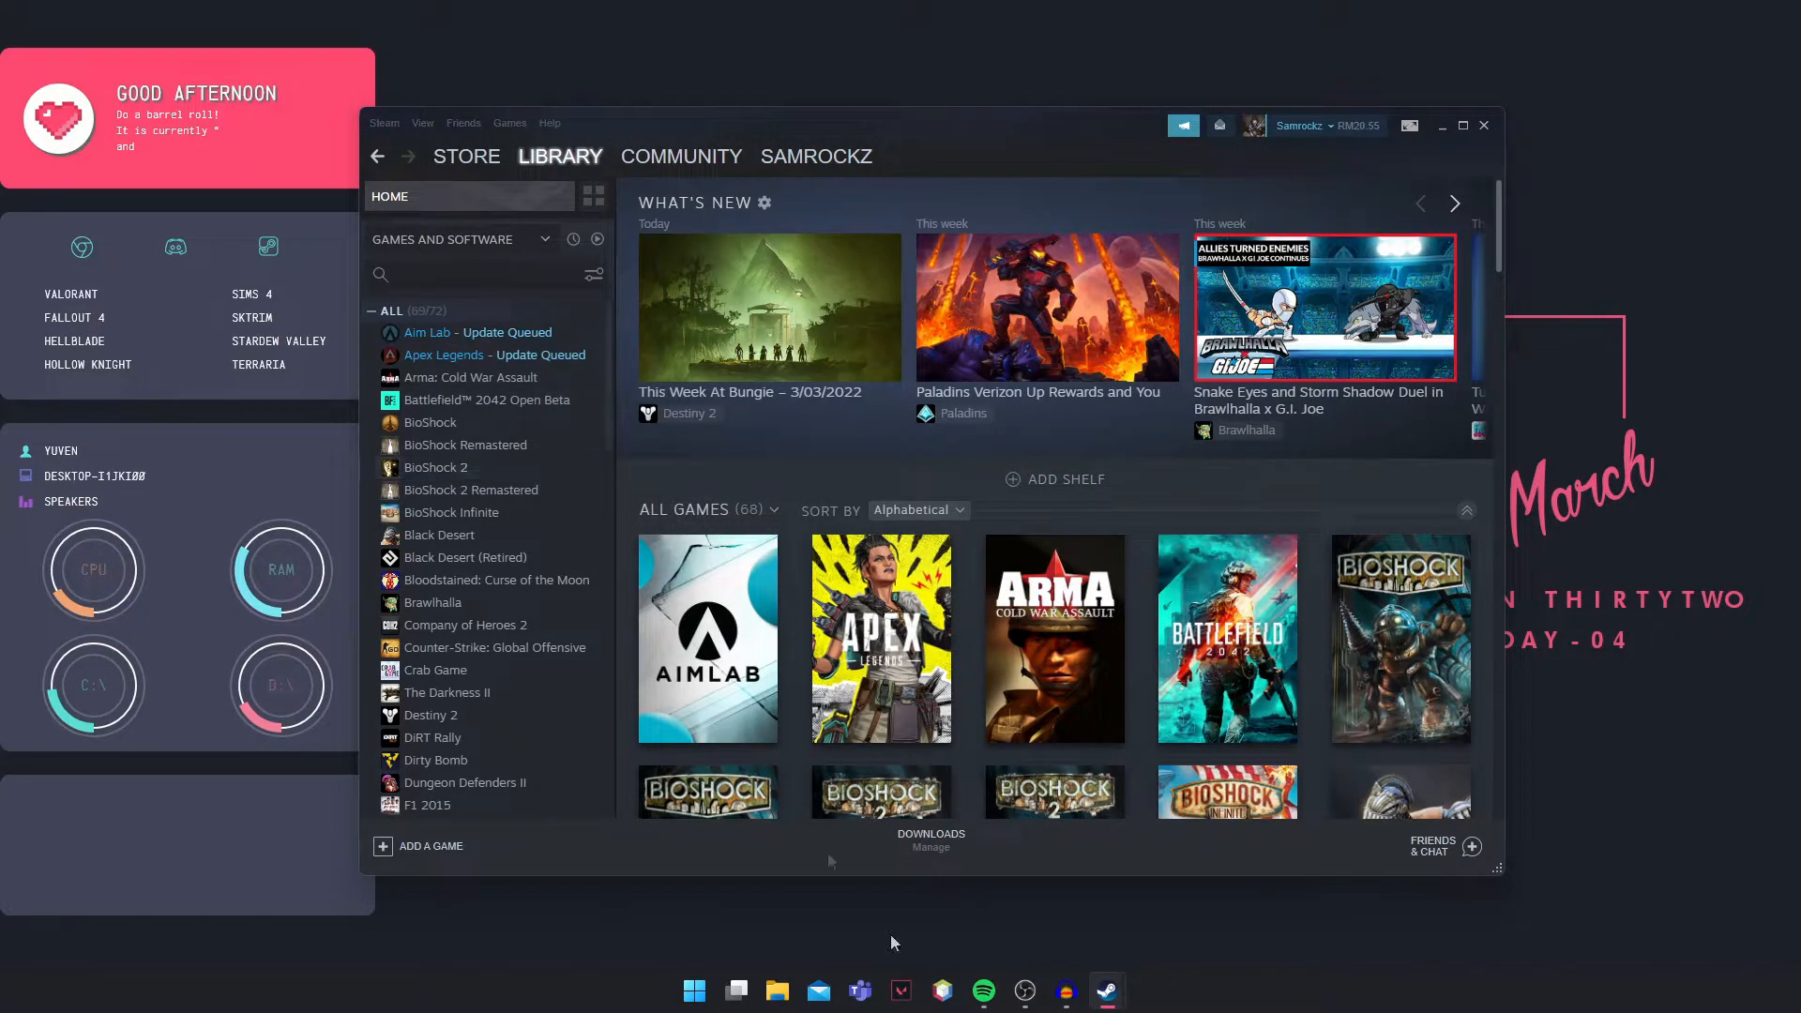
Reopen Apex Legends' properties on the Local Files section with its 81.04 GB install.
right_click(445, 355)
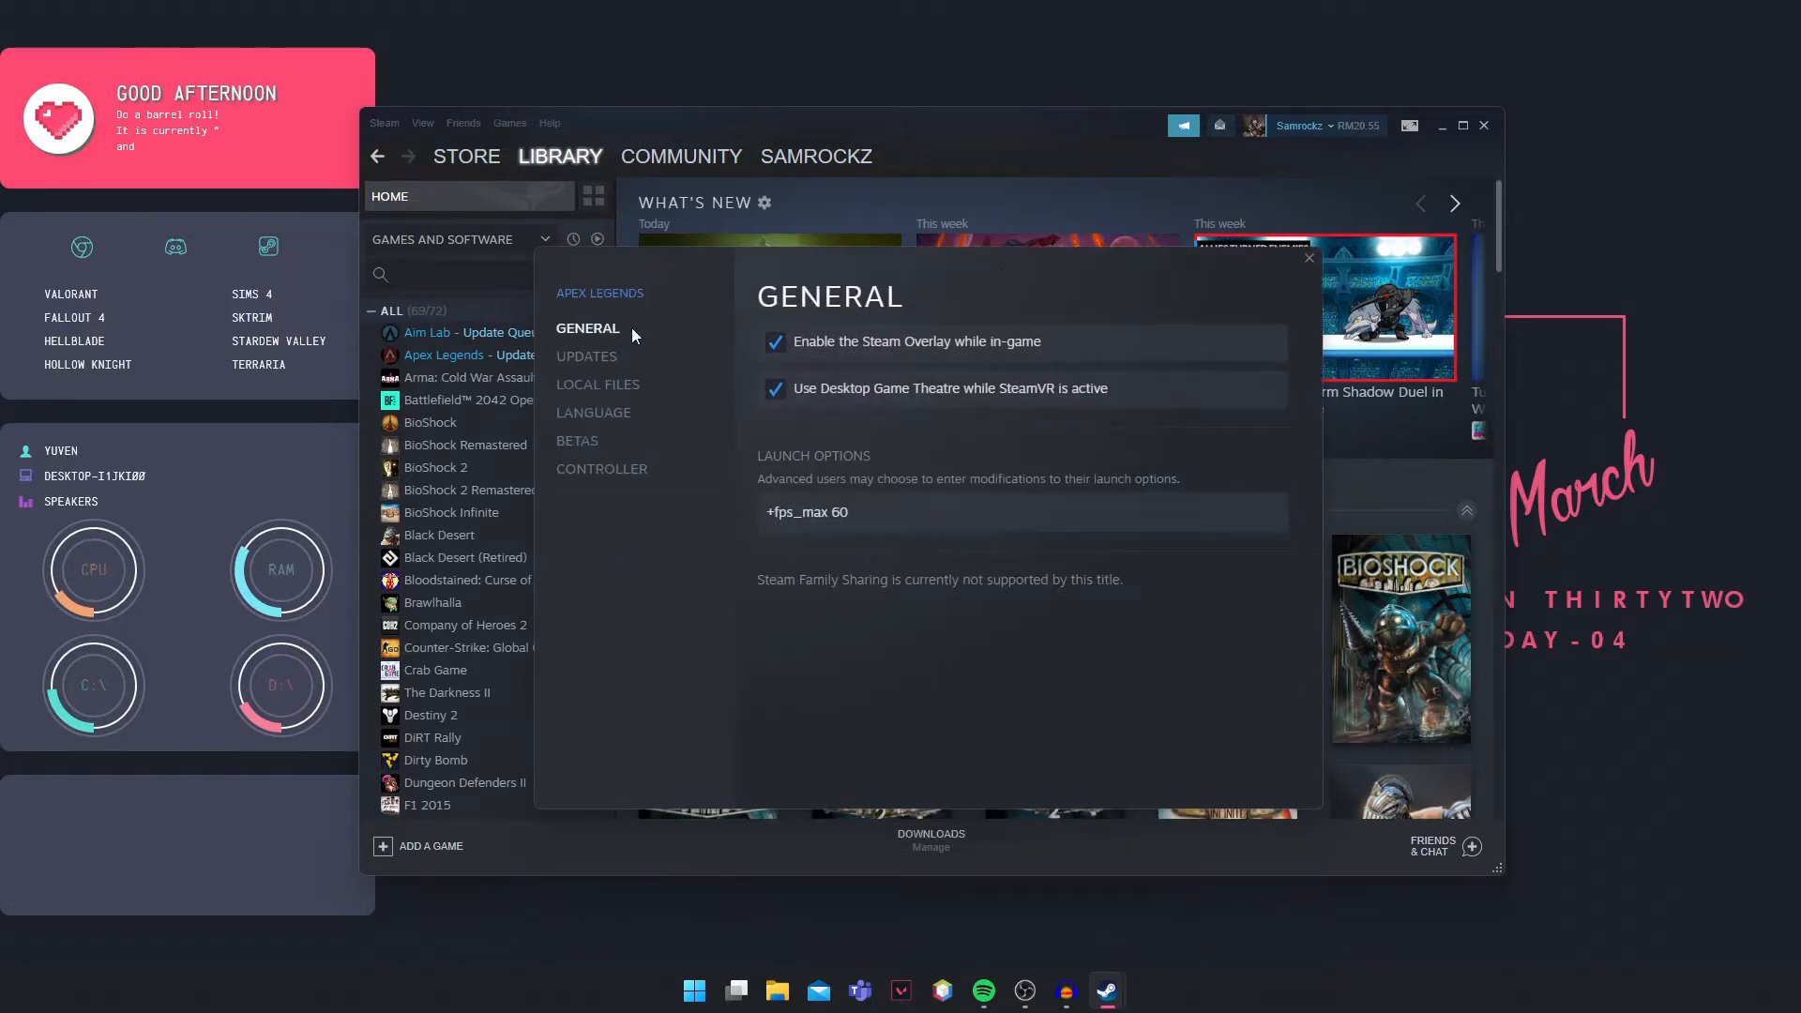
left_click(597, 383)
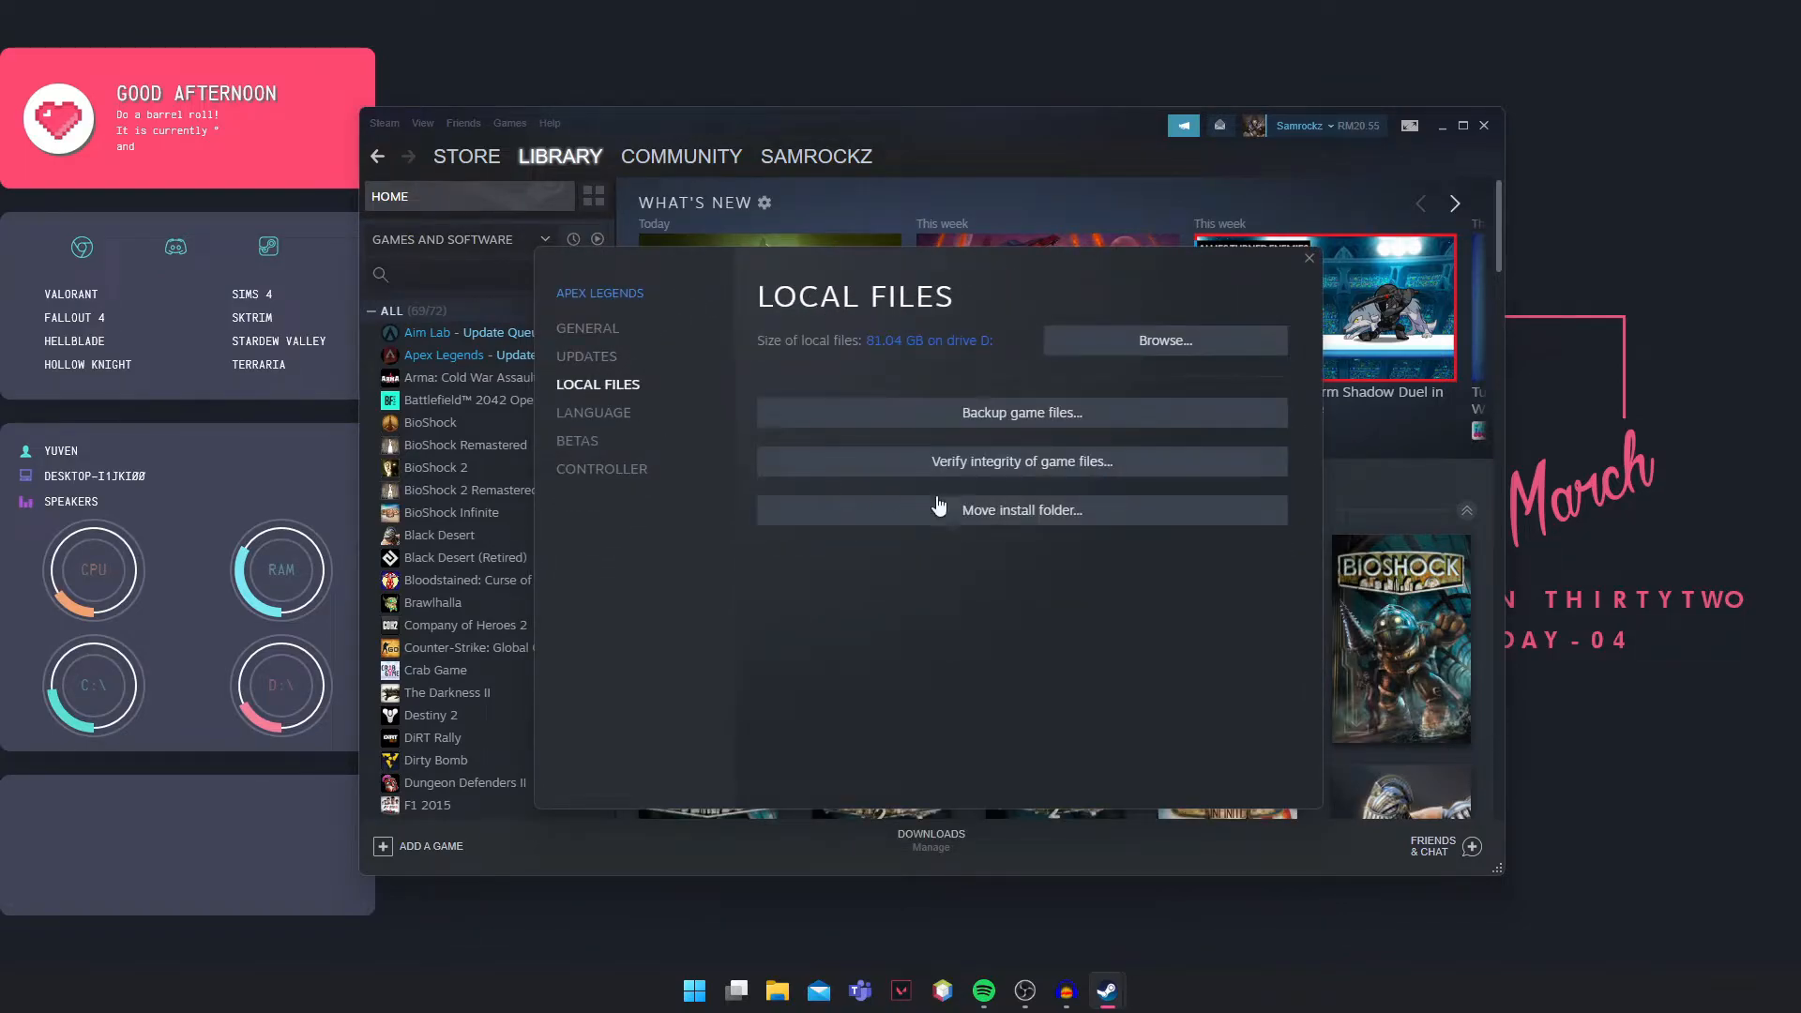
mouse_move(1019, 461)
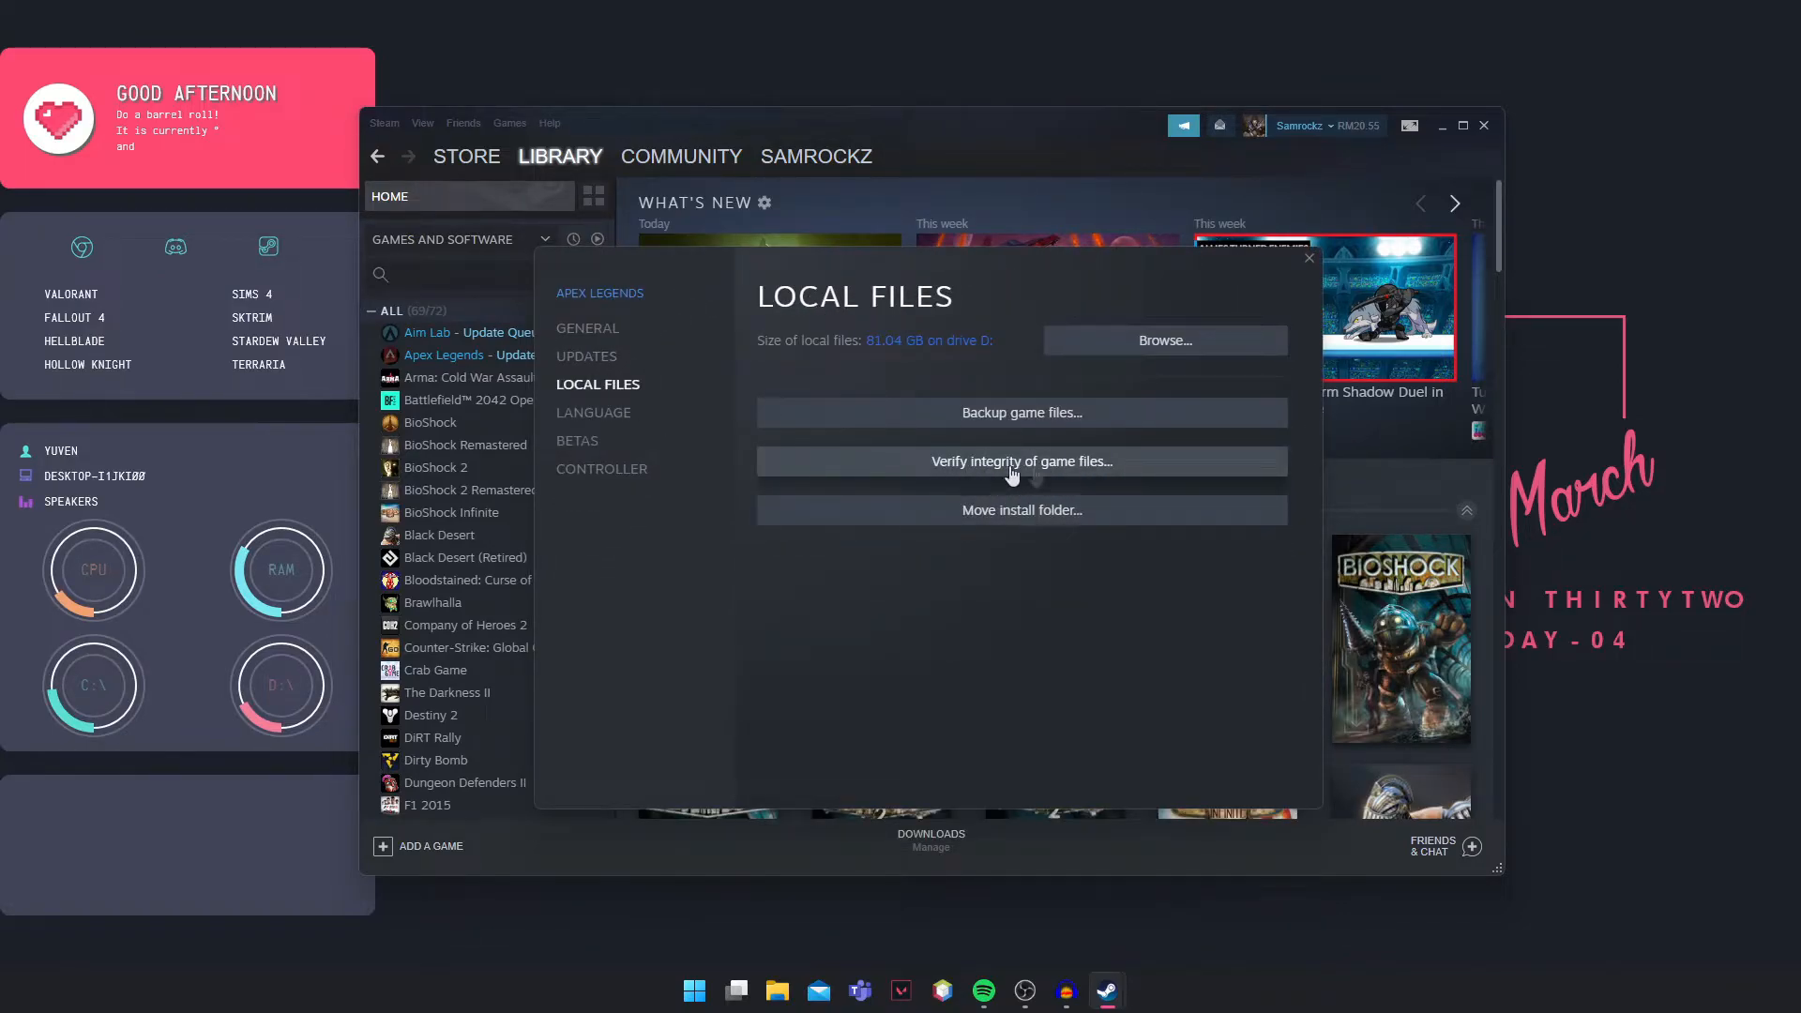